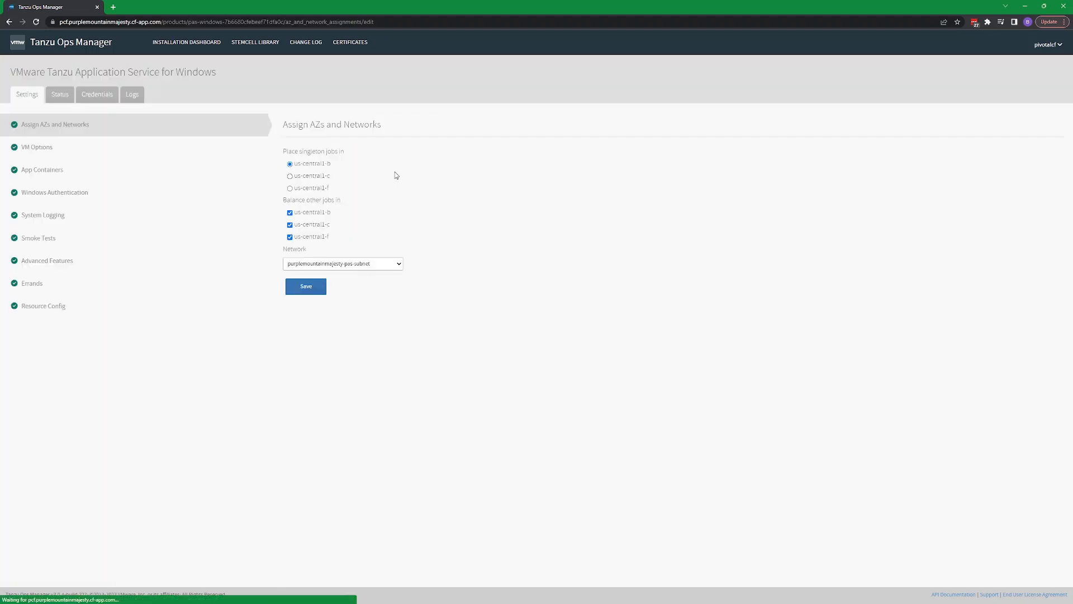
Switch Windows Authentication to Enable in the TAS for Windows tile settings
{"action": "left_click", "coordinate": [55, 192]}
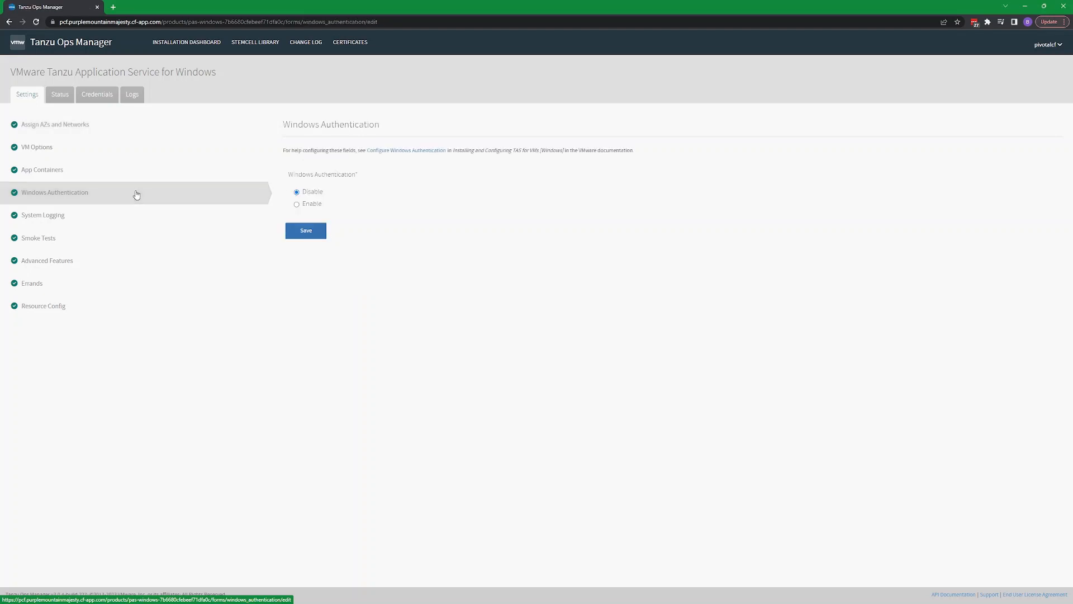
{"action": "left_click", "coordinate": [296, 203]}
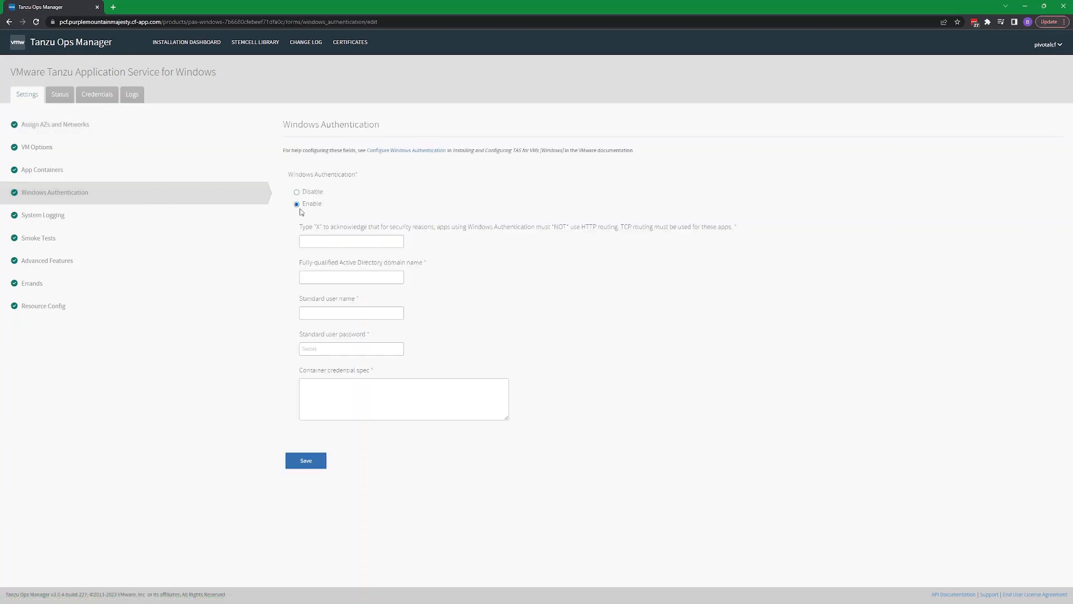
Enter acknowledgement X, AD domain activedirectory.funtime.lol and standard user name gmsauser2
{"action": "left_click", "coordinate": [349, 241]}
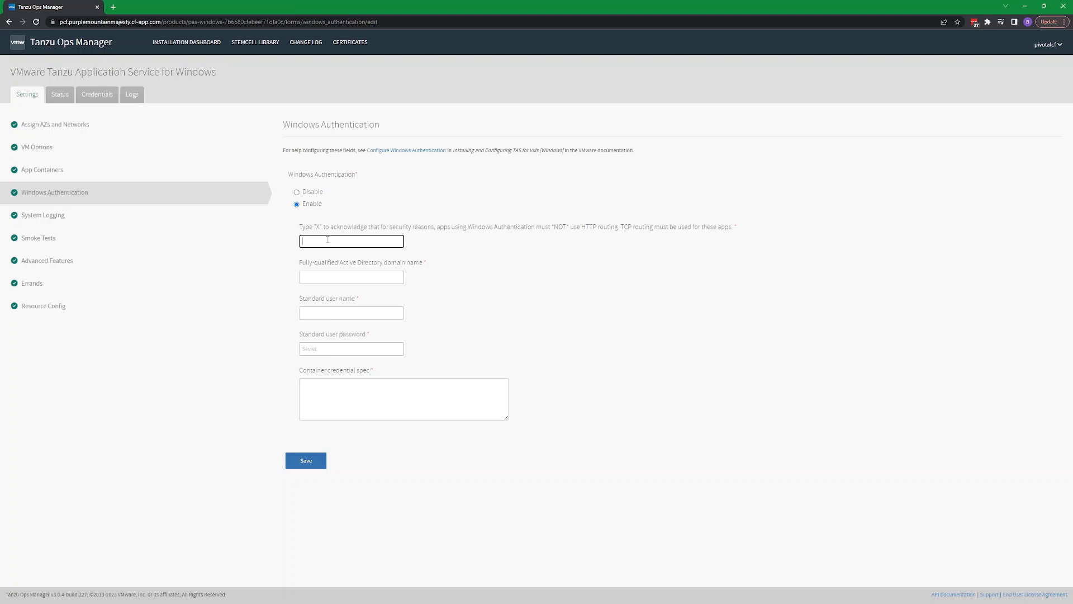
{"action": "type", "text": "X"}
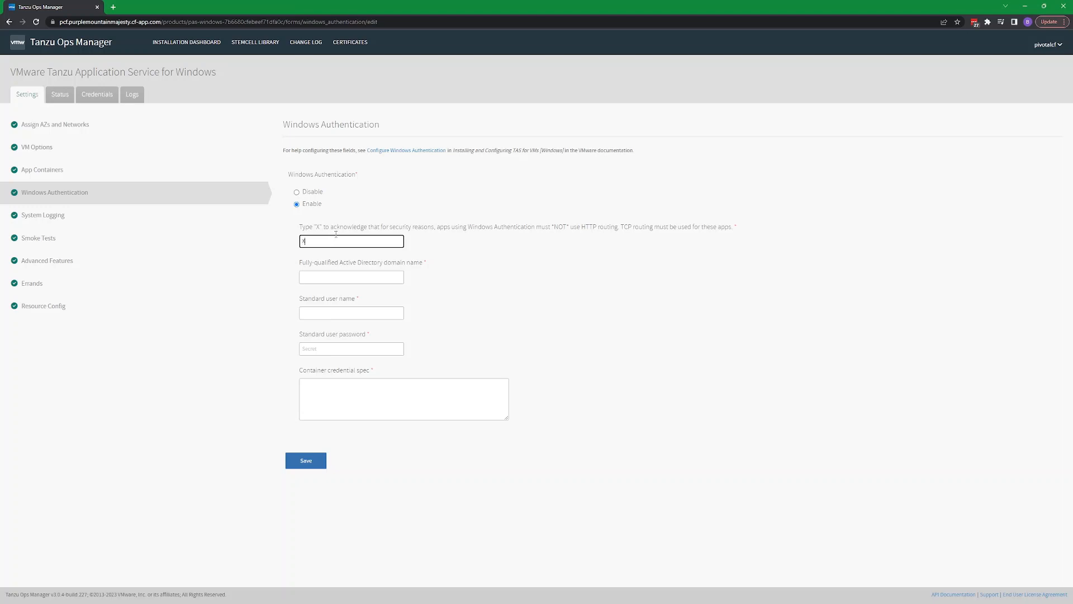
{"action": "type", "text": "X"}
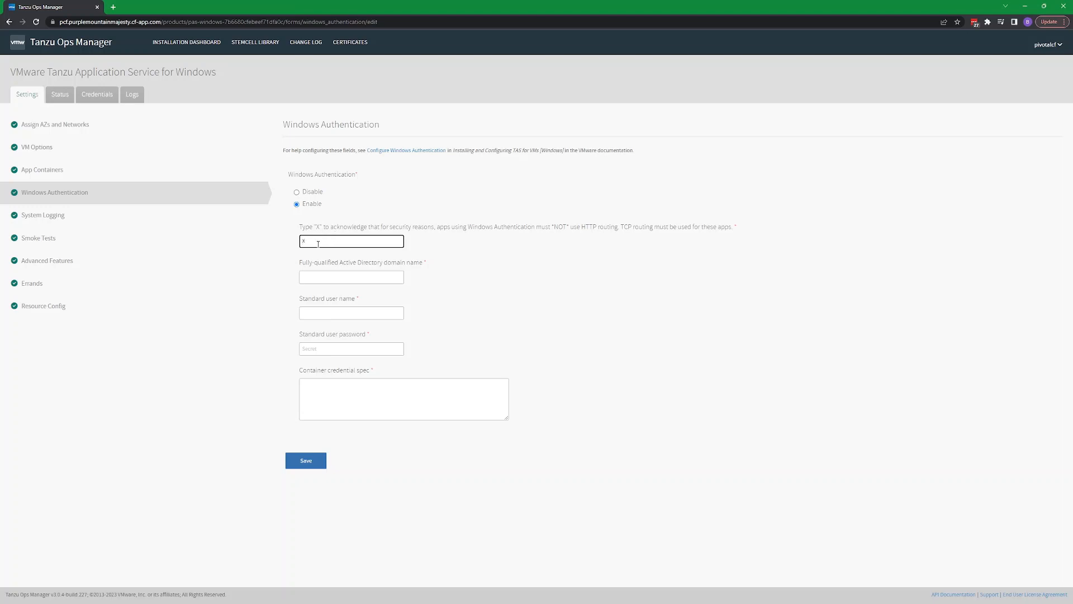
{"action": "type", "text": "activedirectory.funtime.lol"}
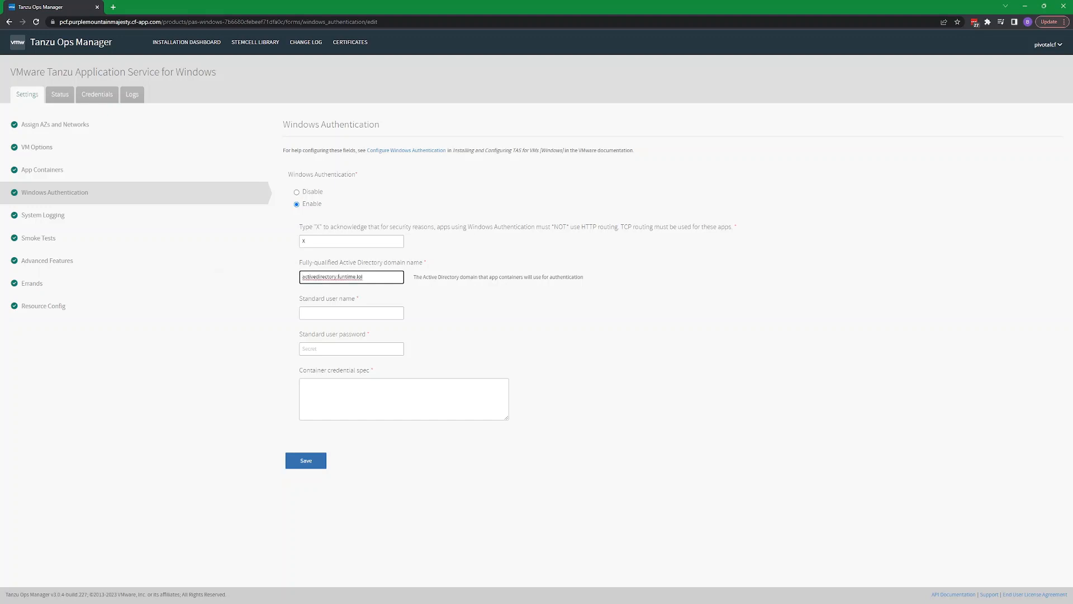
{"action": "left_click", "coordinate": [351, 313]}
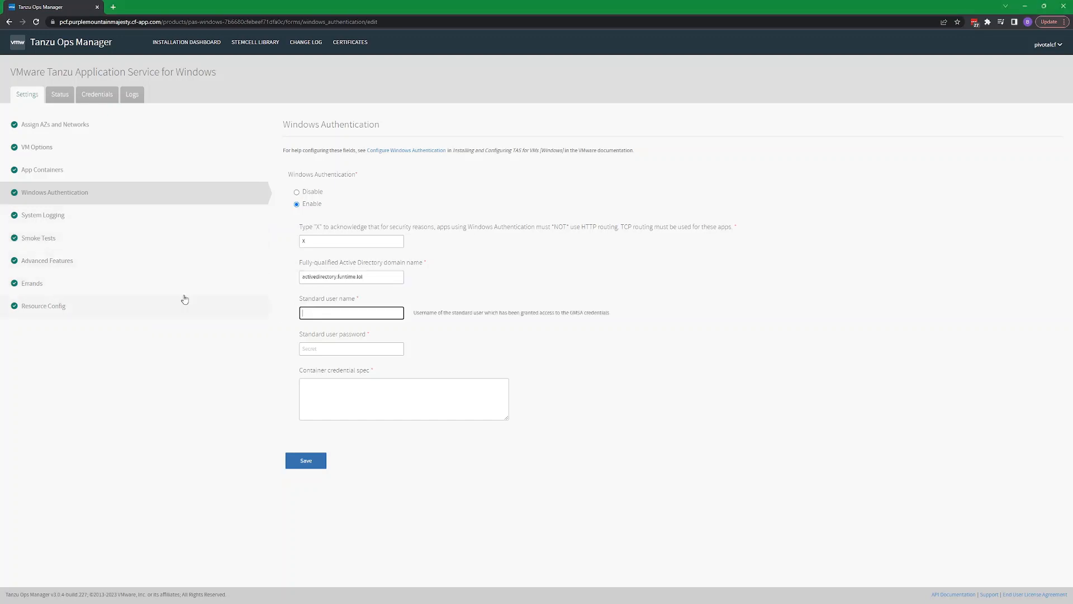
{"action": "type", "text": "gmsauser2"}
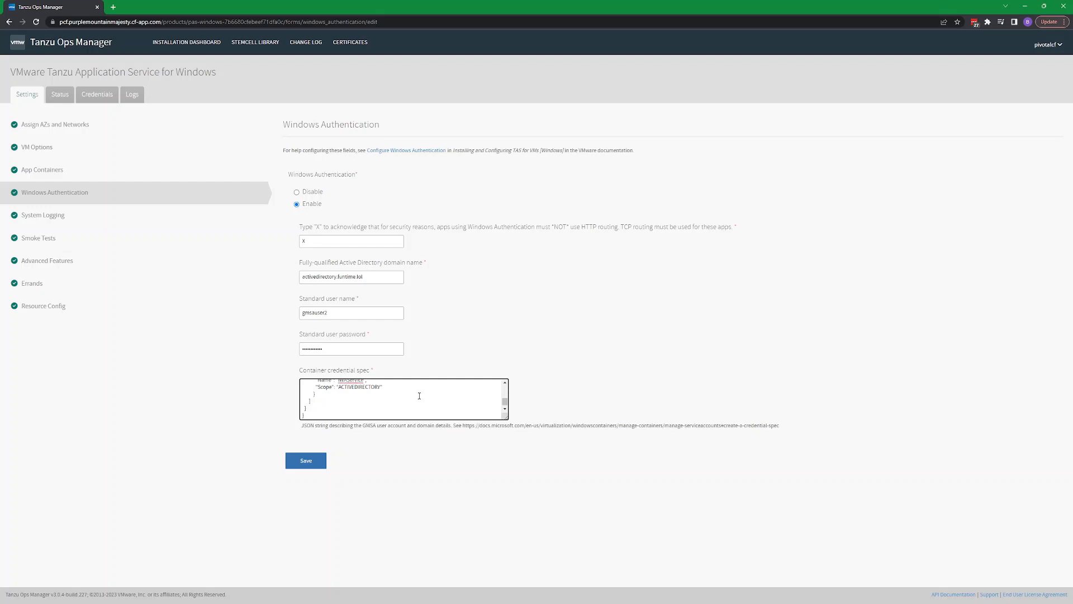
{"action": "mouse_move", "coordinate": [468, 422]}
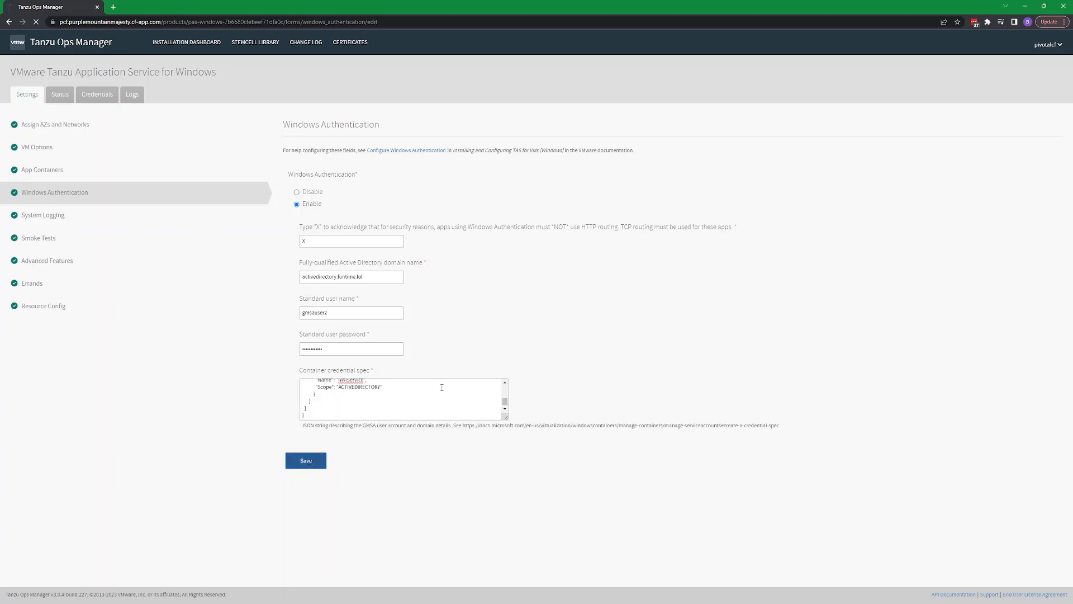
{"action": "left_click", "coordinate": [305, 460]}
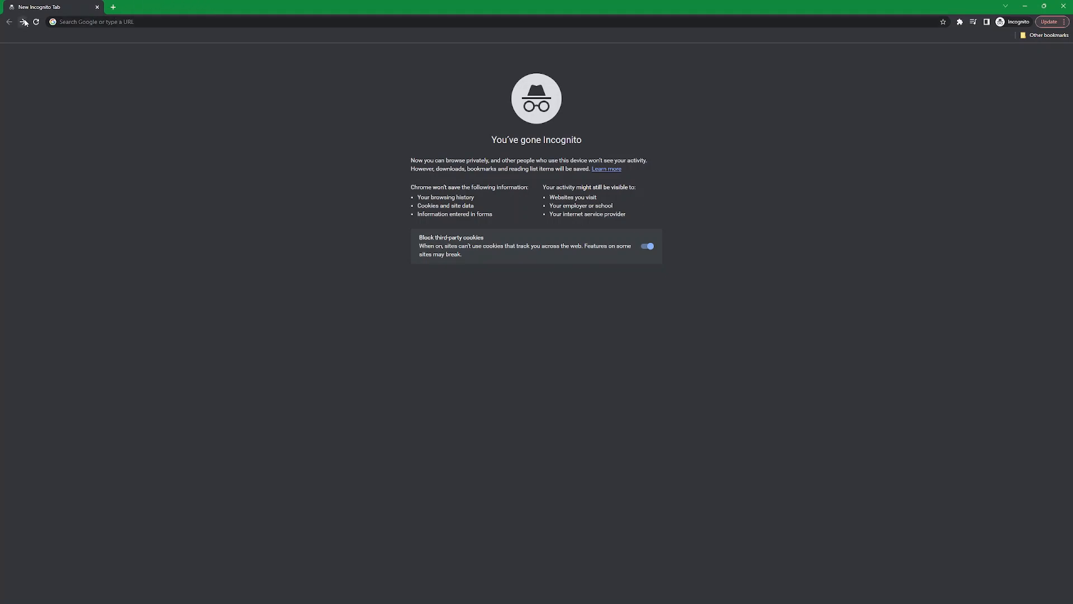
{"action": "mouse_move", "coordinate": [24, 21]}
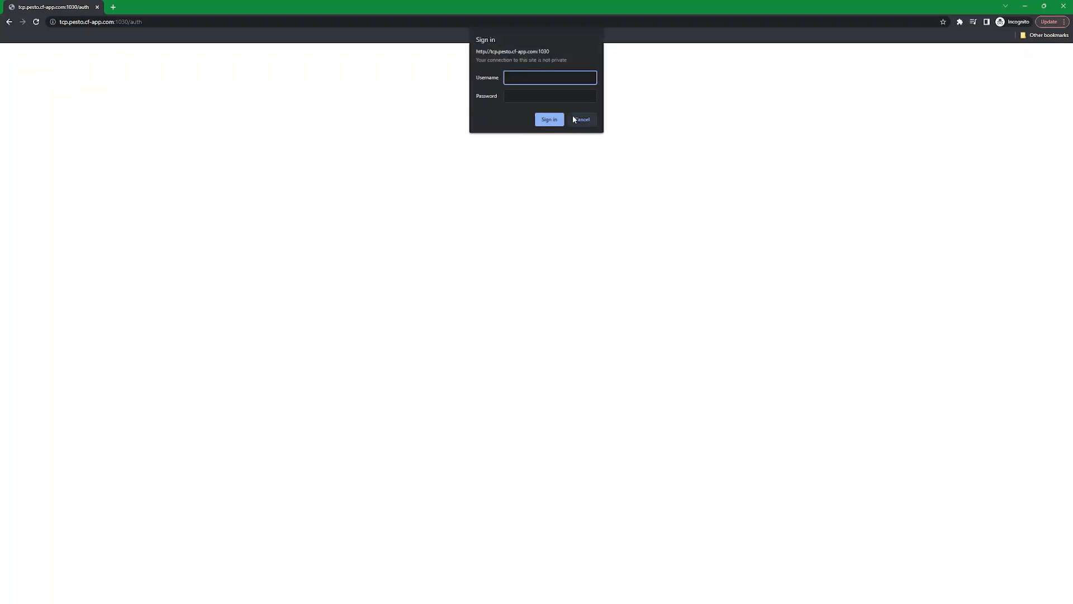
Cancel the sign-in dialog so /auth reports authorization denied for the request
{"action": "left_click", "coordinate": [582, 119]}
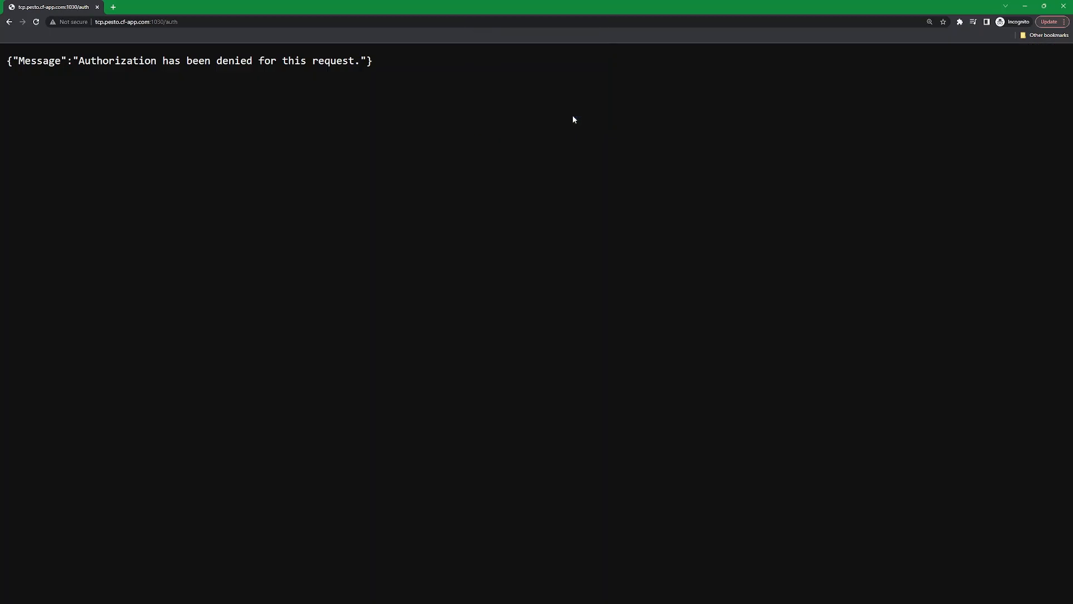
{"action": "mouse_move", "coordinate": [279, 116]}
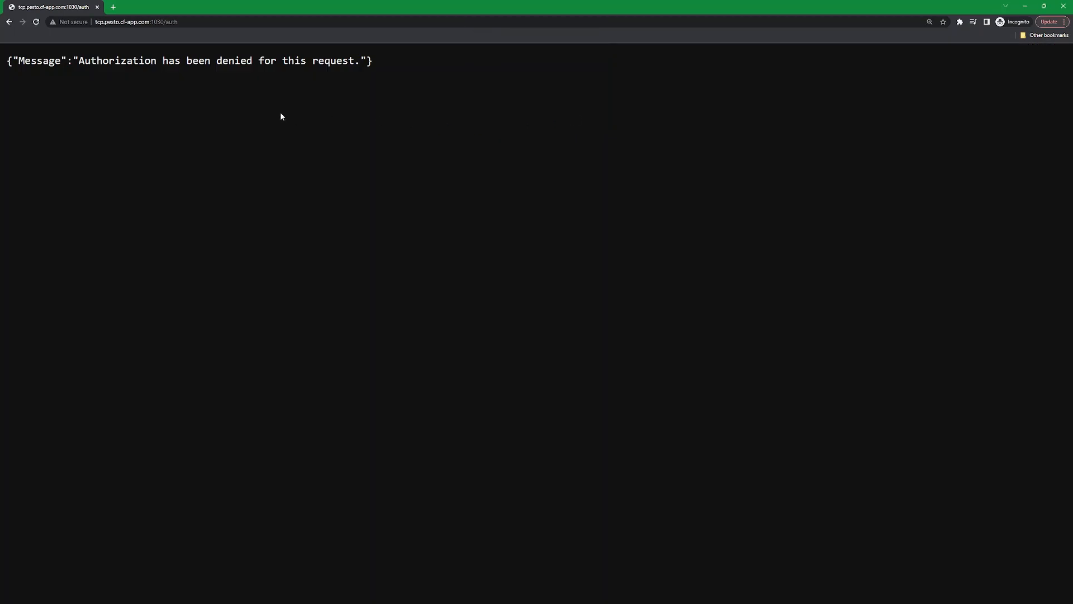
{"action": "mouse_move", "coordinate": [256, 121]}
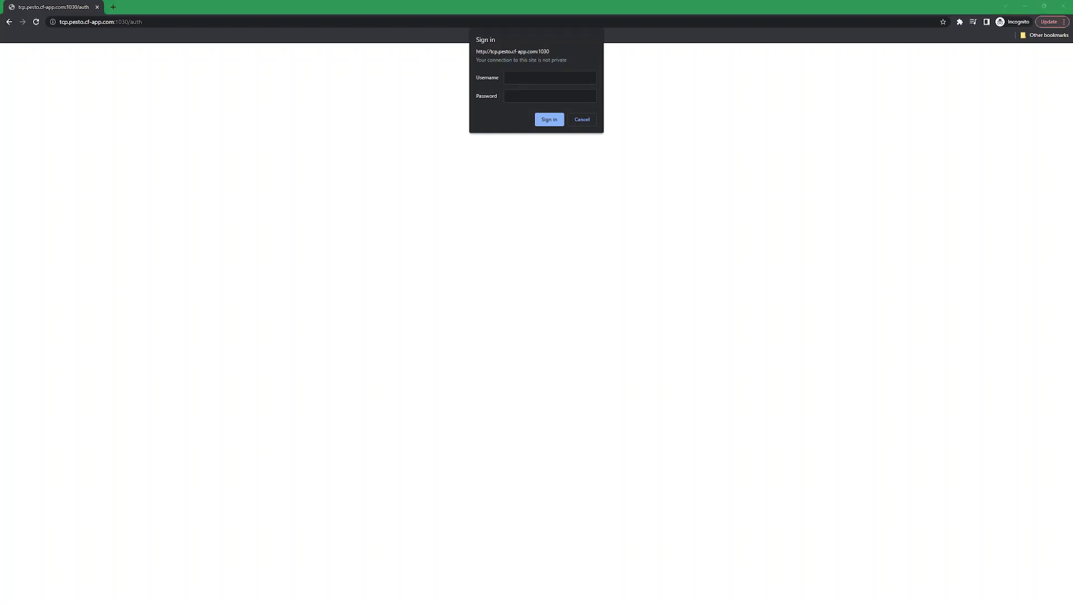
Enter Activedirectory\demouser as the user name in the sign-in dialog and move to the password field
{"action": "type", "text": "Activedirectory\\demouser"}
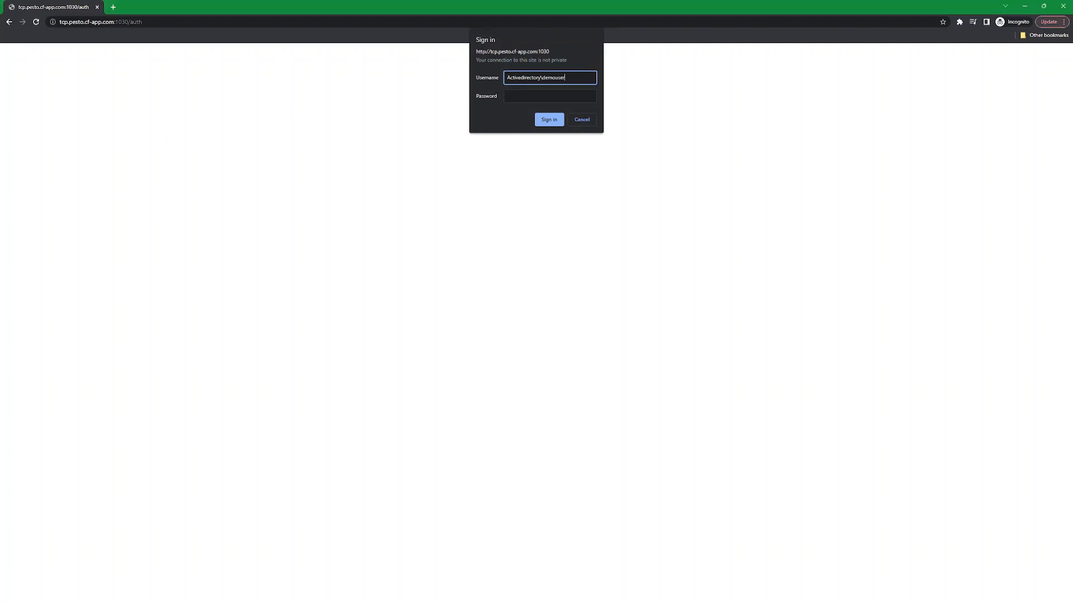
{"action": "left_click", "coordinate": [549, 120]}
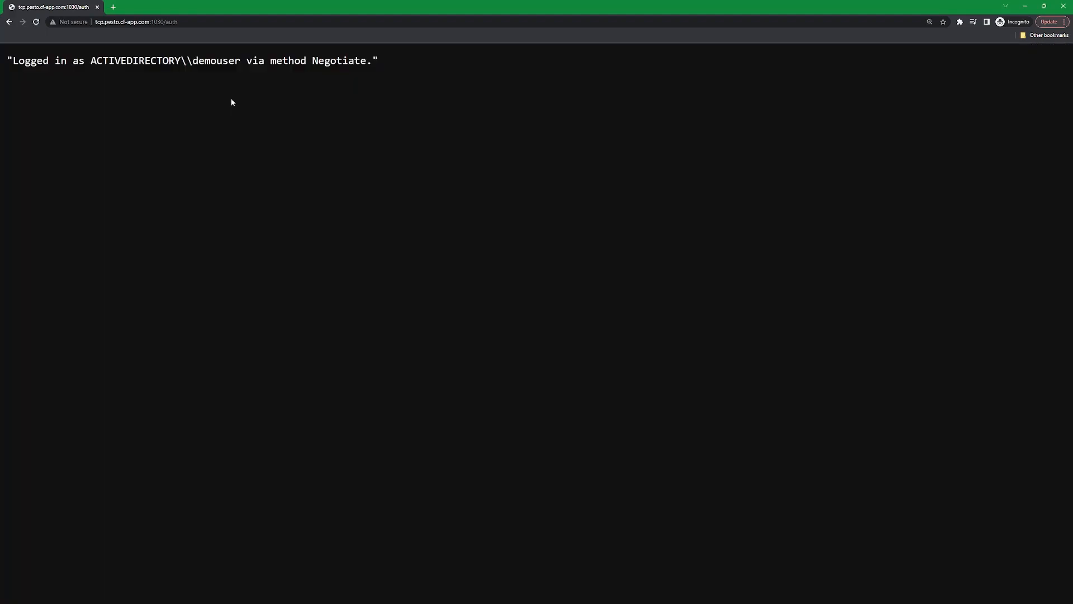